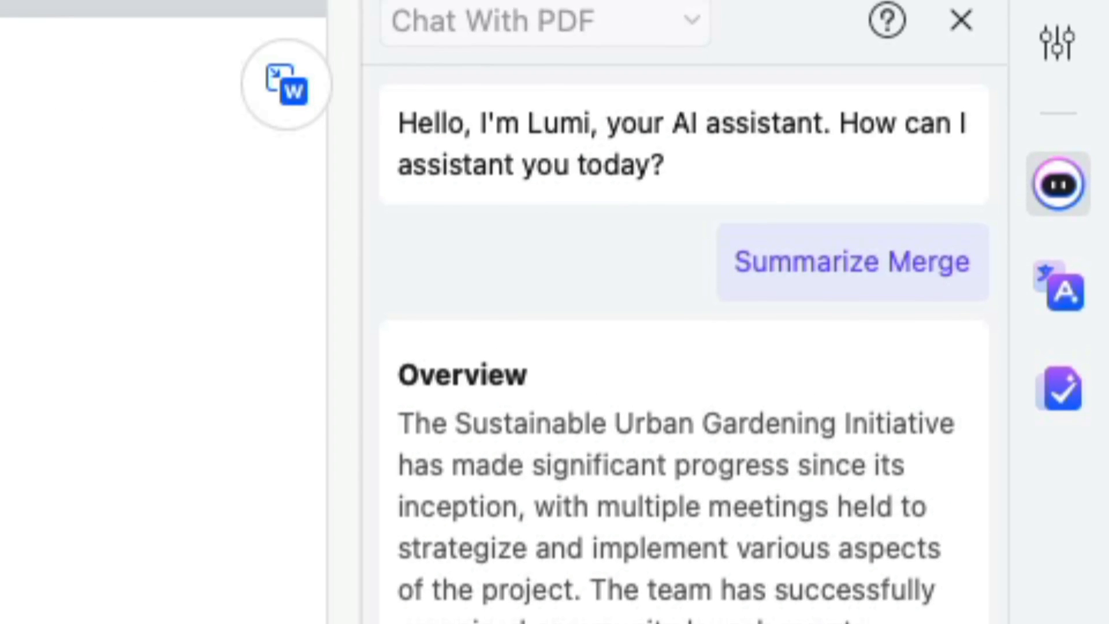
Scroll through the home screen's quick tools and recent files.
scroll("down", 3)
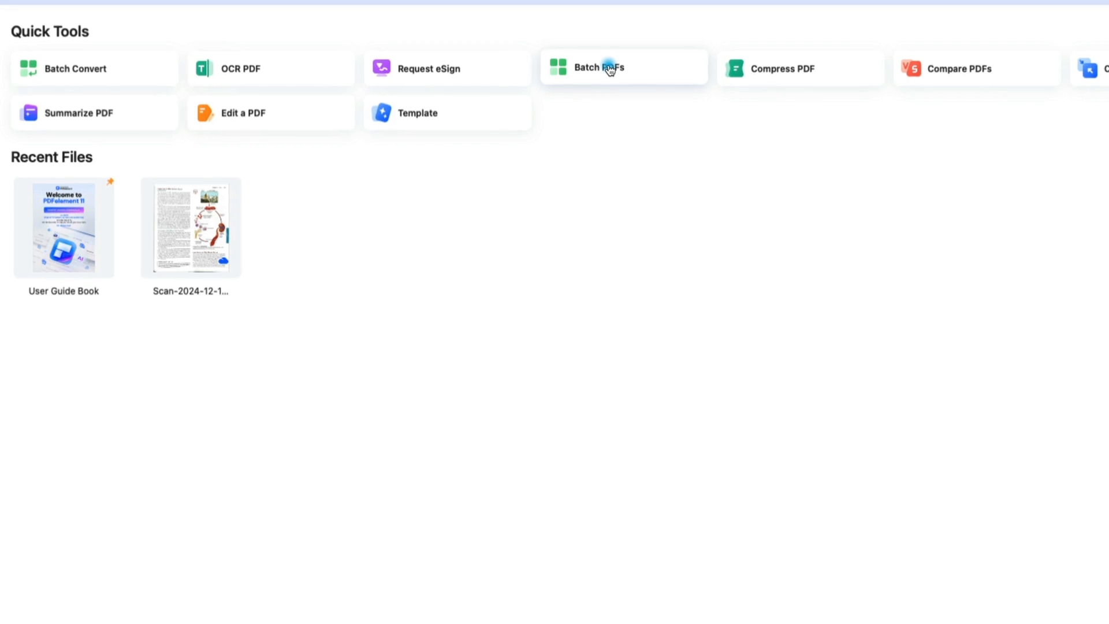
Open Batch PDFs from Quick Tools to list the batch tools.
left_click(609, 67)
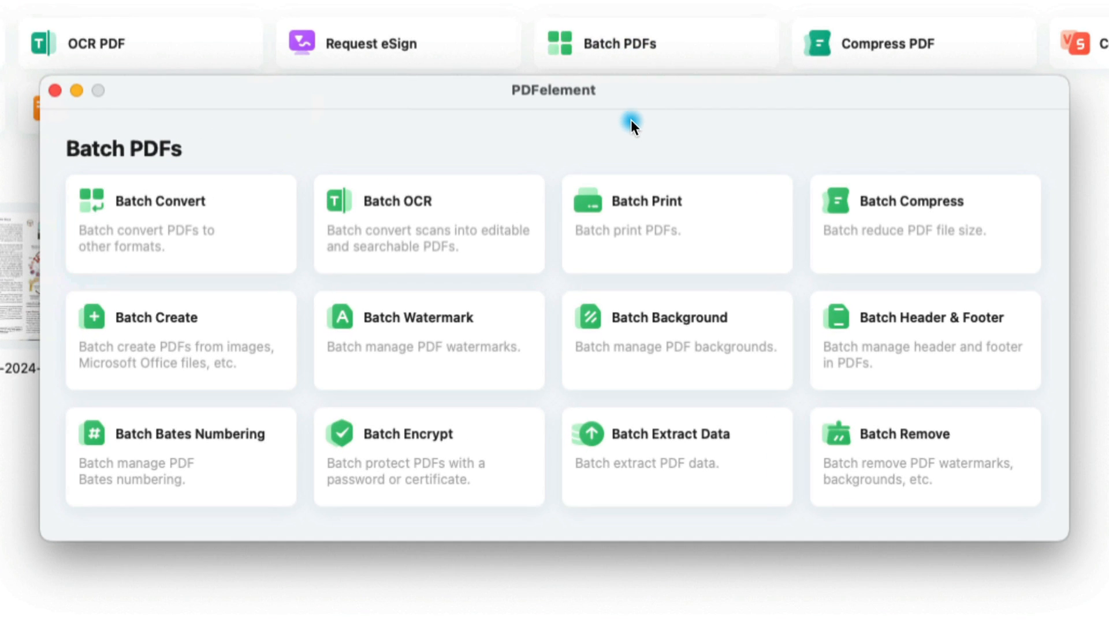
mouse_move(636, 135)
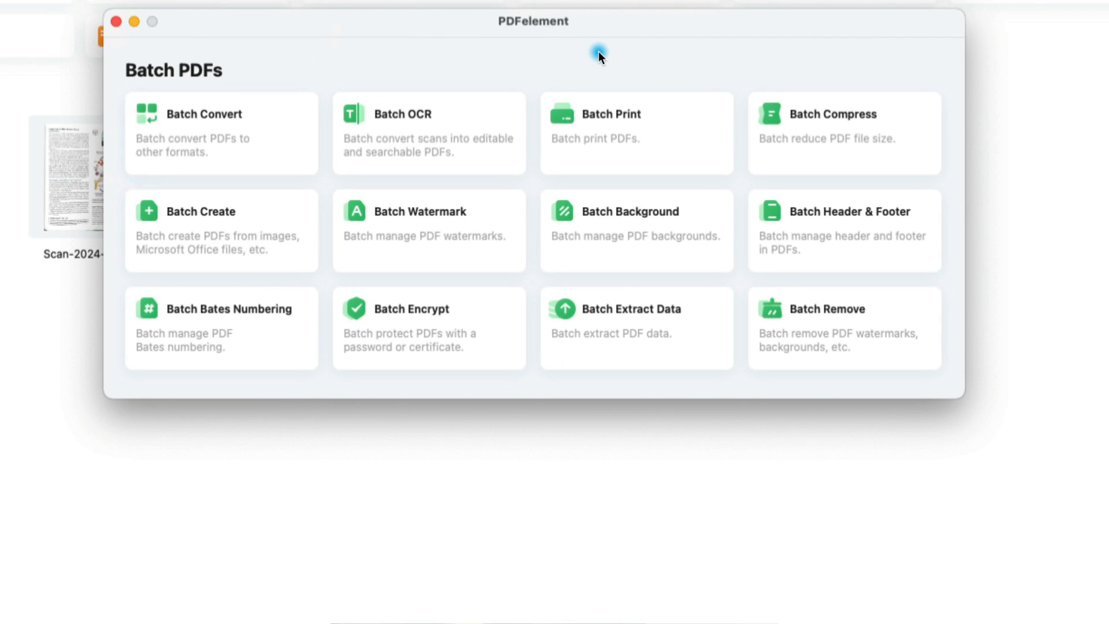
mouse_move(430, 58)
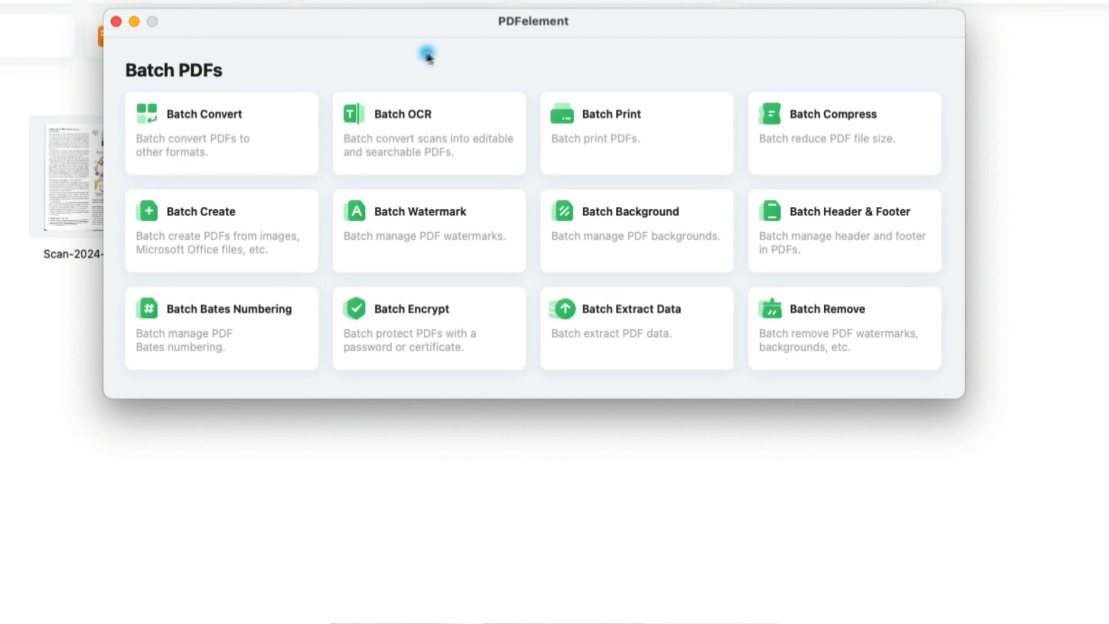
Batch convert the twelve meeting-notes PDFs to Word (.docx) into the Urban Gardening Meetings folder.
left_click(204, 133)
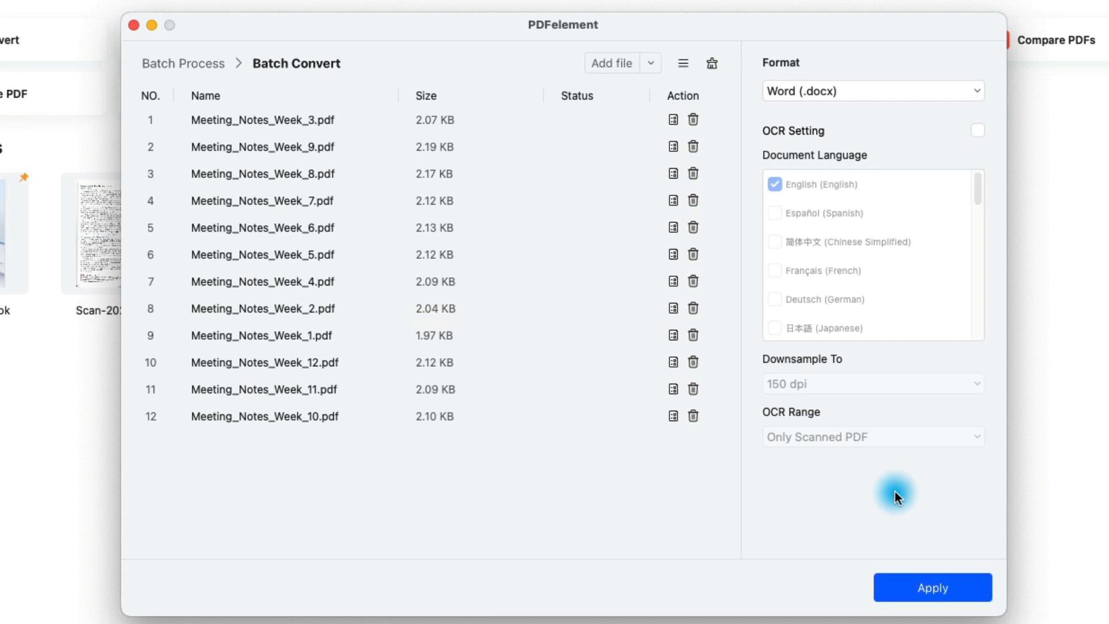
left_click(873, 91)
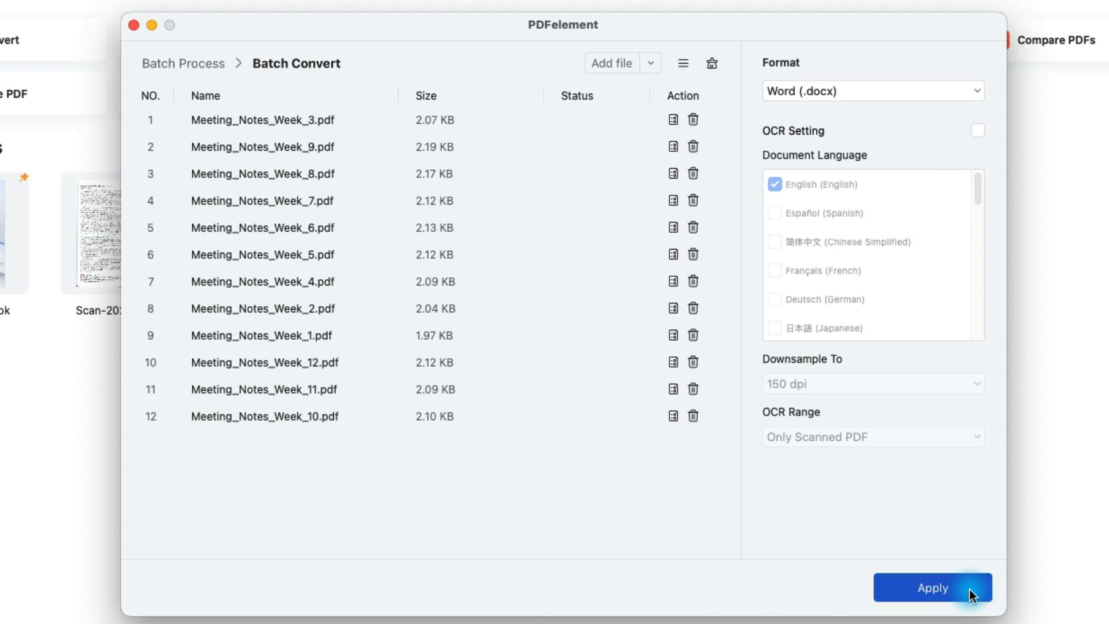
left_click(931, 604)
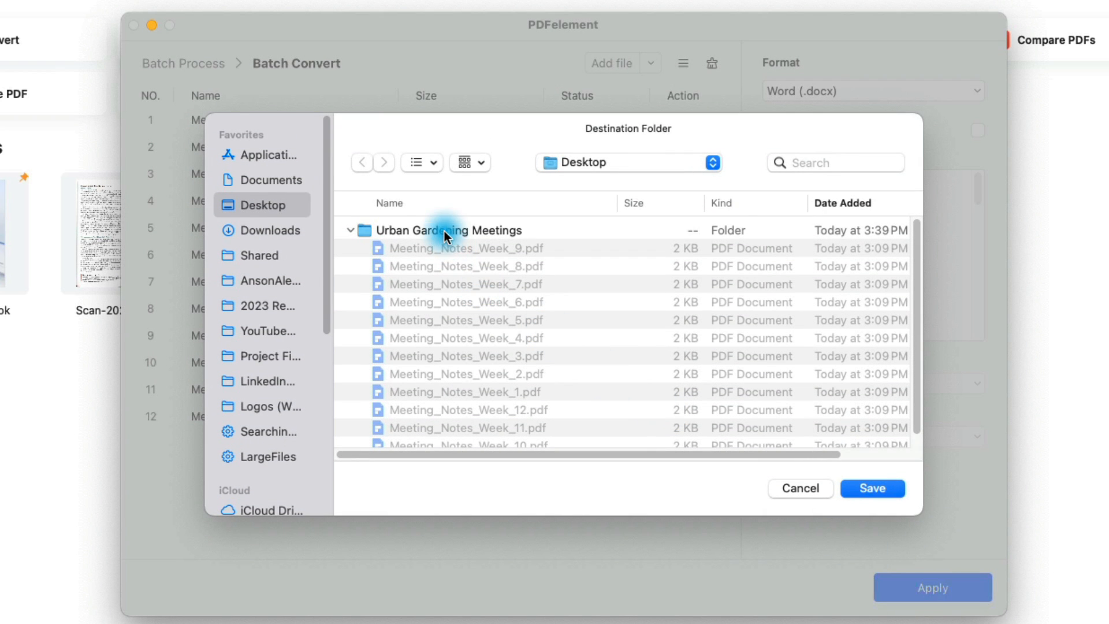
left_click(872, 488)
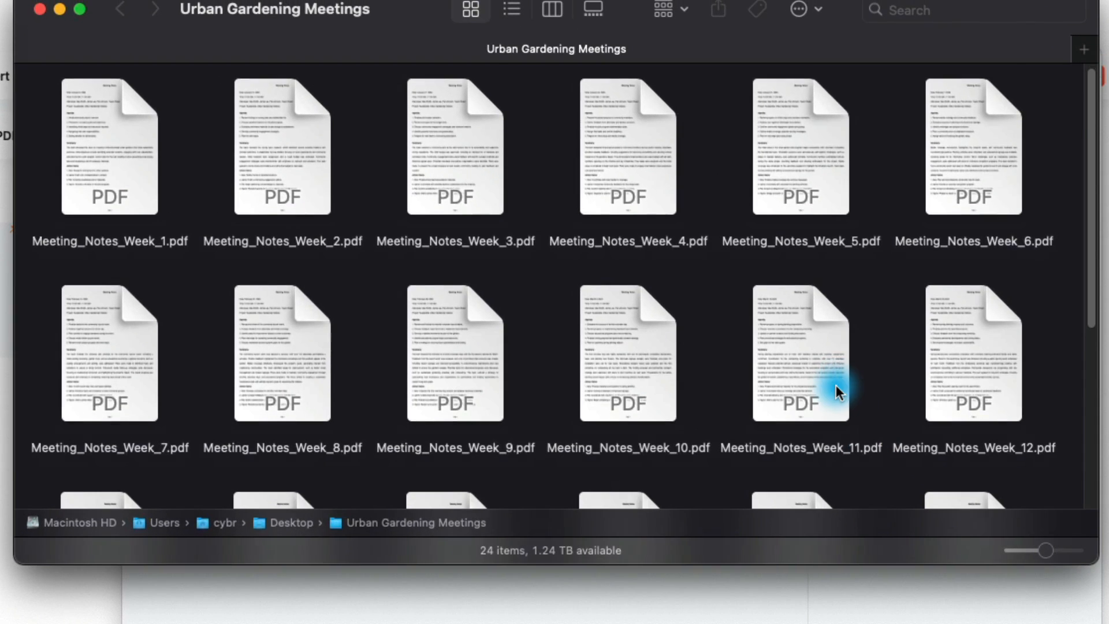
Review the converted .docx files in Finder, selecting the Week 5 Word file.
scroll("down", 3)
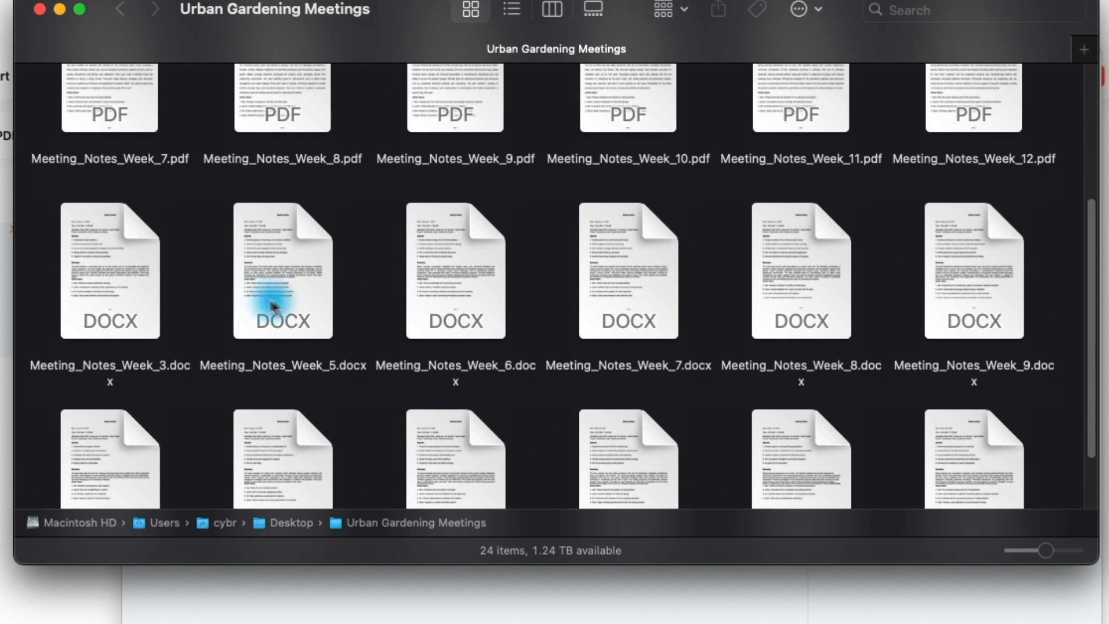
left_click(127, 272)
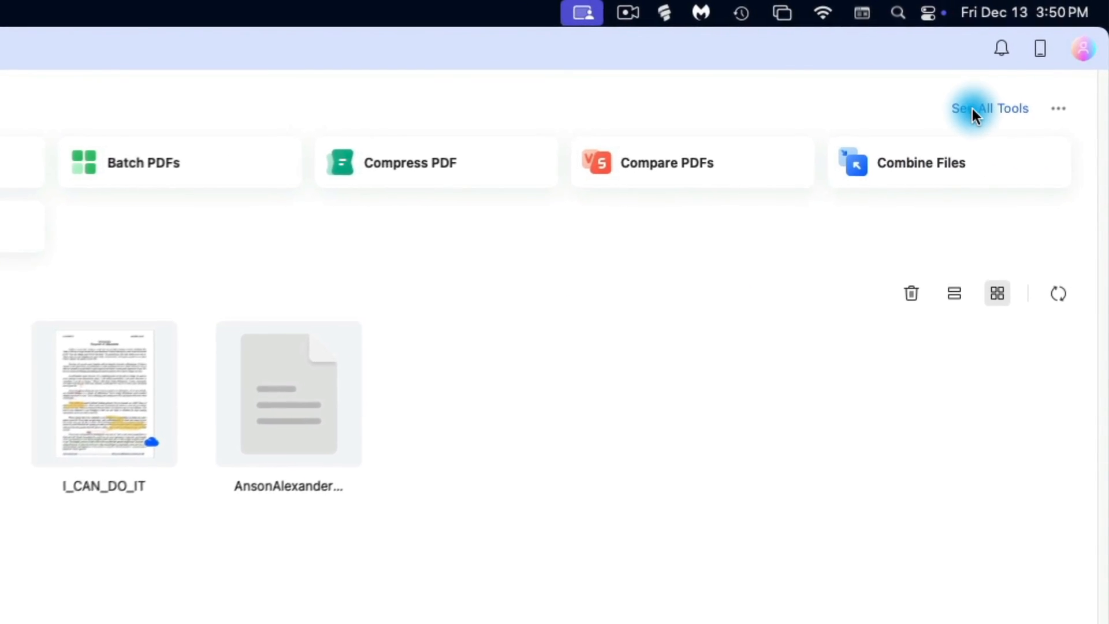
Browse the full tools page with its Edit, Convert, Create and Batch groups.
left_click(989, 109)
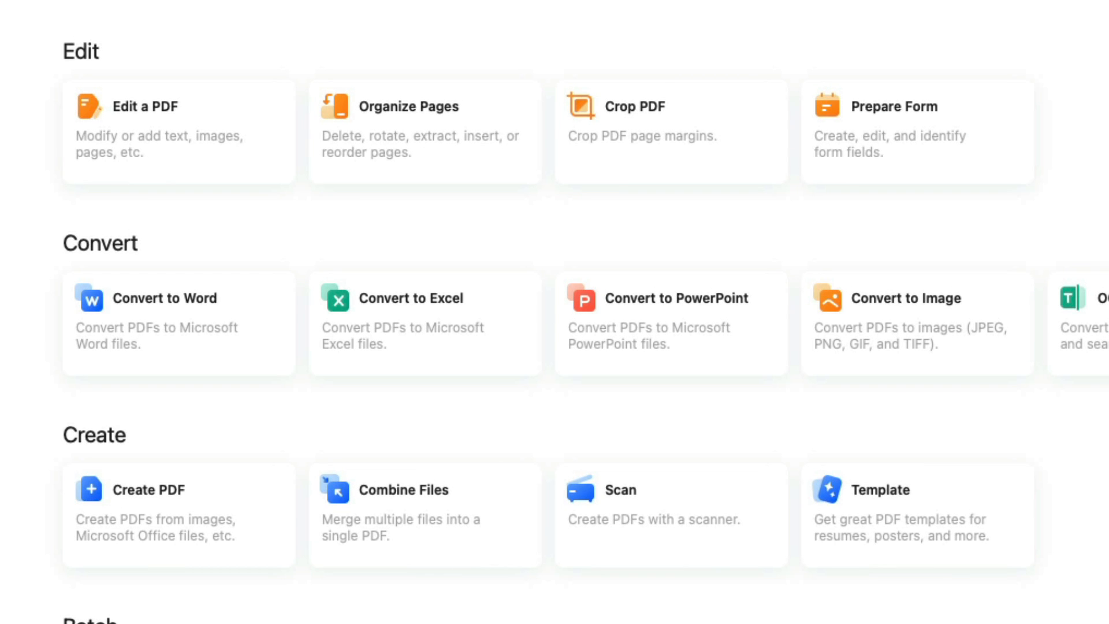
scroll("down", 3)
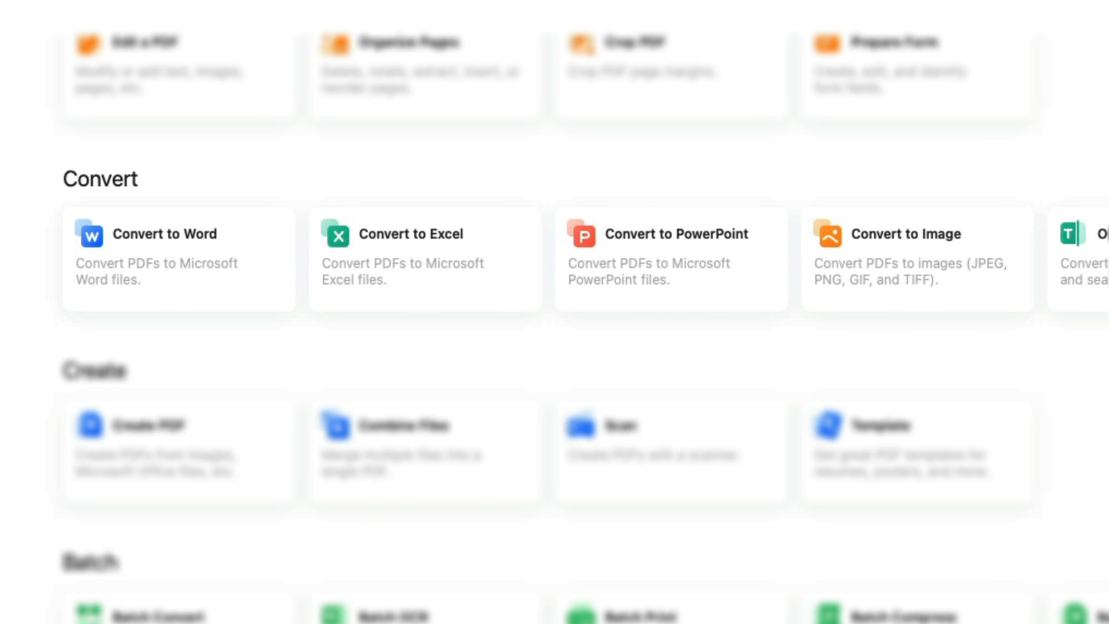